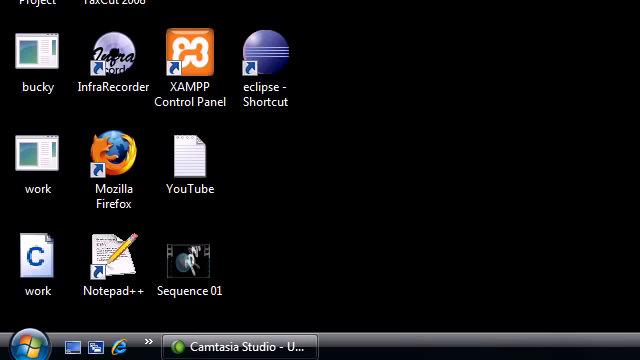
{"action": "mouse_move", "coordinate": [424, 230]}
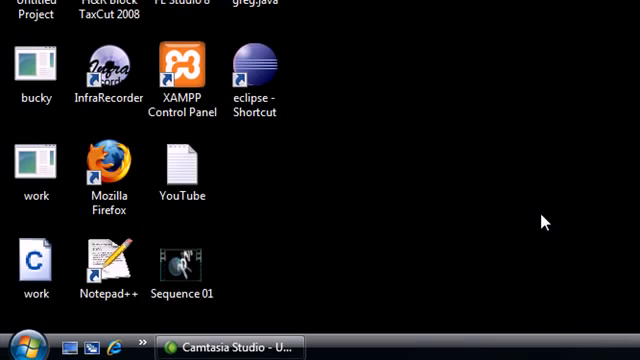
Step: Search Google for 'java' in Firefox and reach java.sun.com with its Downloads menu shown
{"action": "left_click", "coordinate": [18, 352]}
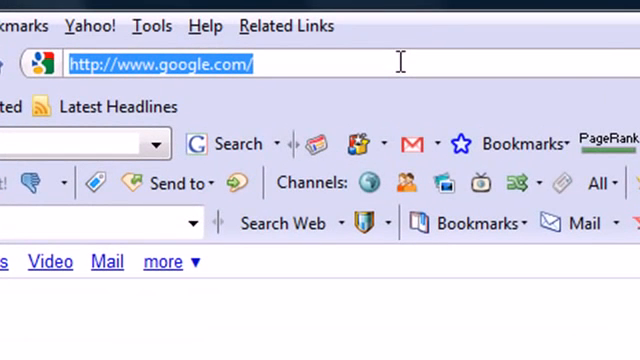
{"action": "type", "text": "java"}
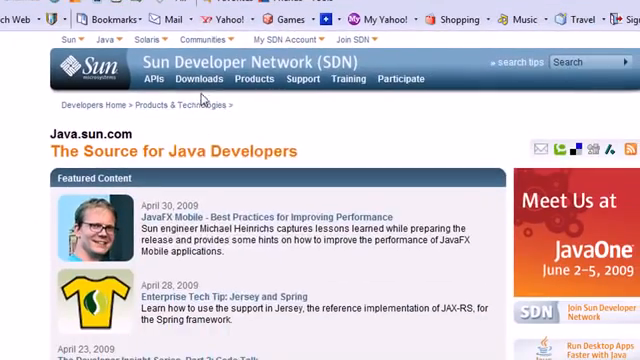
{"action": "left_click", "coordinate": [200, 80]}
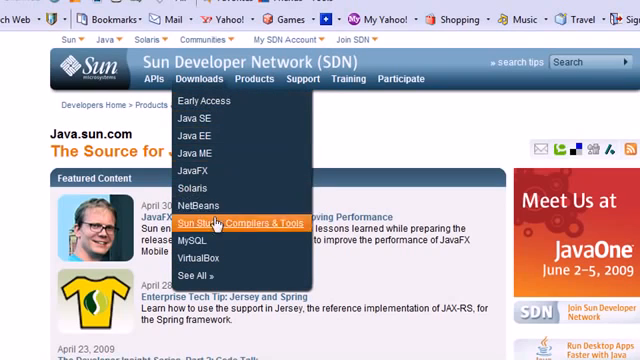
{"action": "mouse_move", "coordinate": [196, 122]}
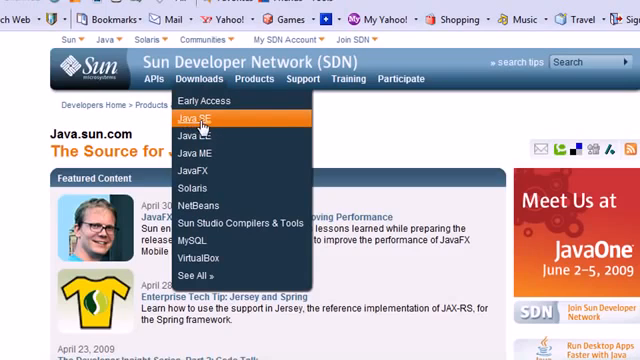
{"action": "mouse_move", "coordinate": [200, 120]}
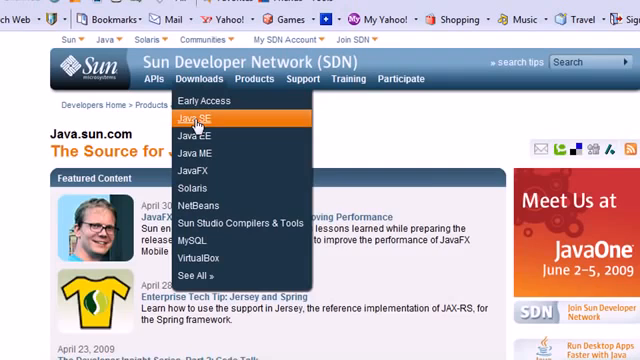
Step: Go to Java SE Downloads and start downloading a JDK bundle from the bundles list
{"action": "left_click", "coordinate": [198, 120]}
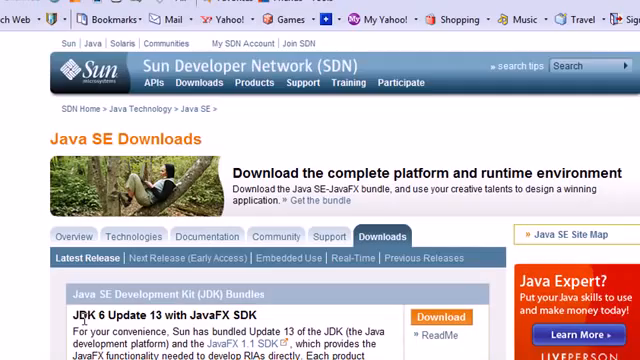
{"action": "scroll", "scroll_direction": "down", "scroll_amount": 3}
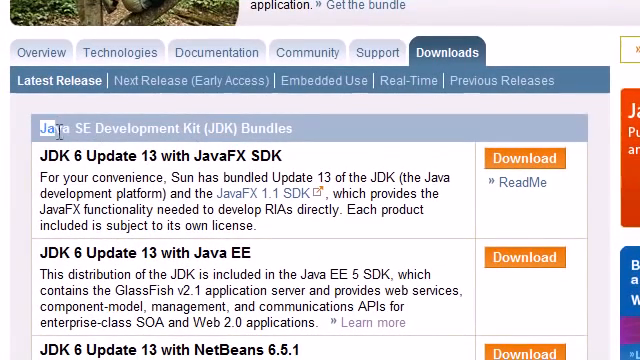
{"action": "double_click", "coordinate": [188, 128]}
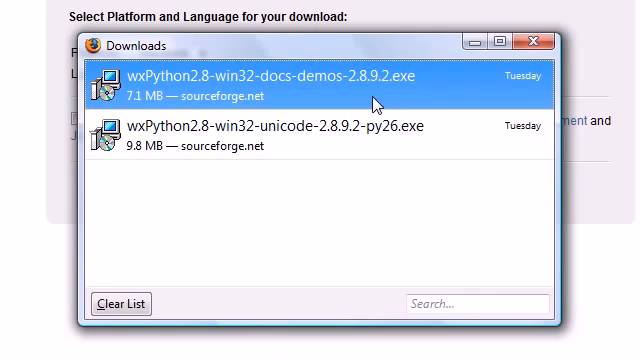
{"action": "mouse_move", "coordinate": [410, 88]}
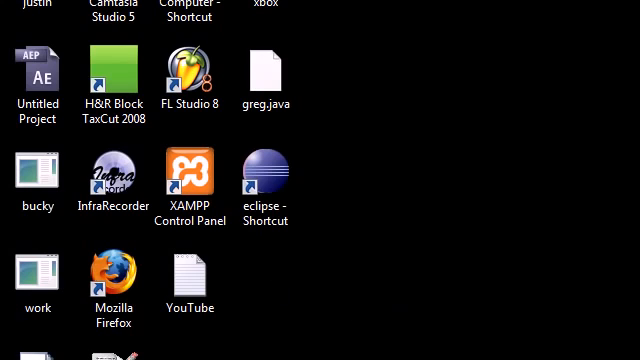
Step: Run 'javac' in a new Command Prompt to check whether the compiler is recognised
{"action": "left_click", "coordinate": [20, 344]}
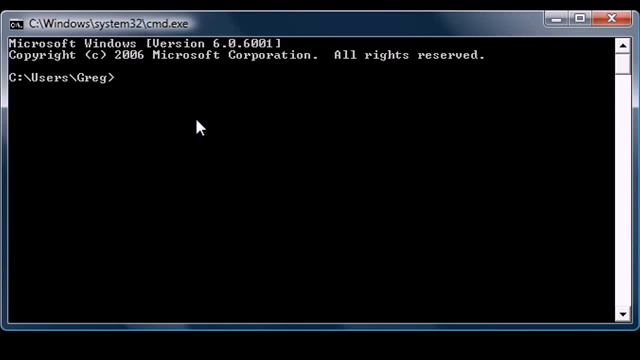
{"action": "type", "text": "javac"}
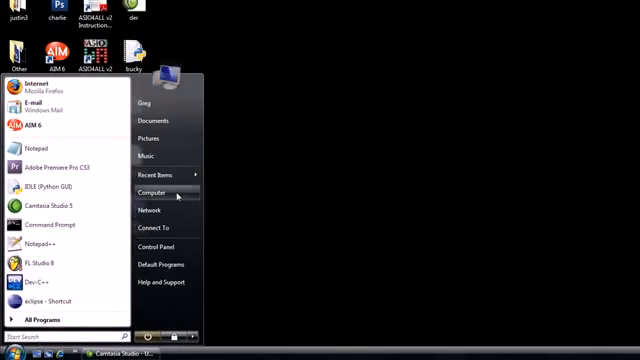
Step: Browse to C:\Program Files\Java\jdk1.6.0_12\bin and bring up appletviewer's actions
{"action": "left_click", "coordinate": [152, 188]}
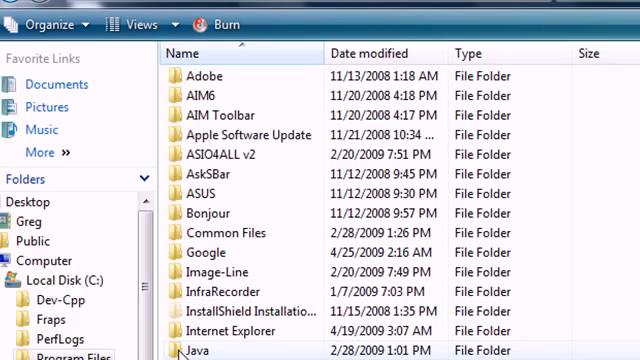
{"action": "double_click", "coordinate": [200, 348]}
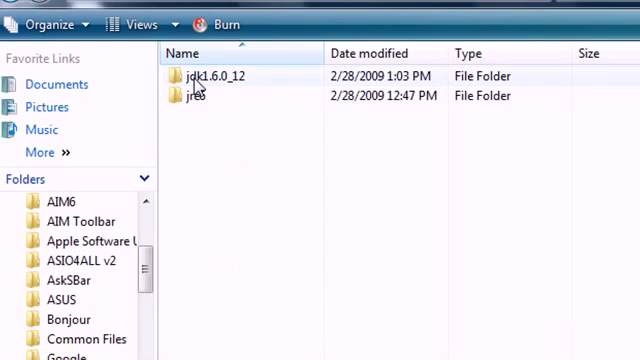
{"action": "mouse_move", "coordinate": [196, 80]}
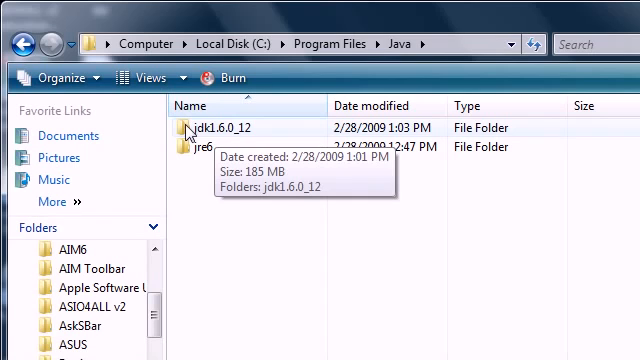
{"action": "double_click", "coordinate": [216, 128]}
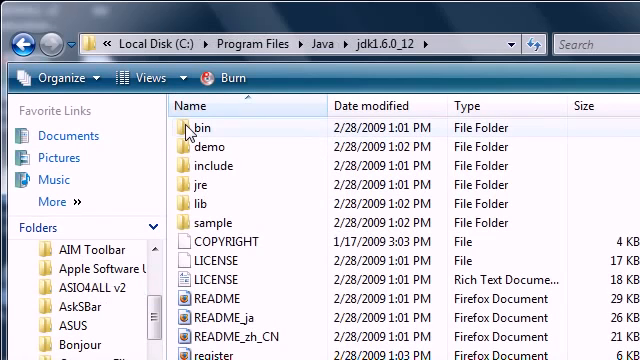
{"action": "mouse_move", "coordinate": [210, 128]}
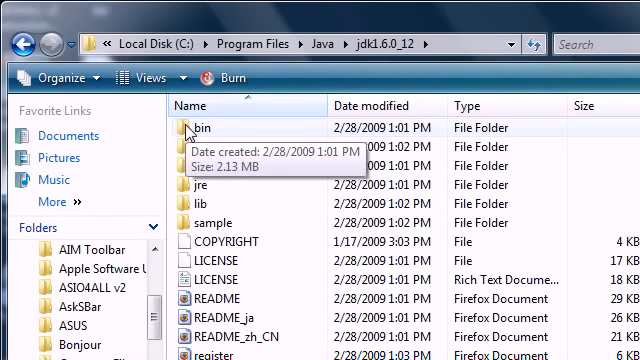
{"action": "mouse_move", "coordinate": [184, 148]}
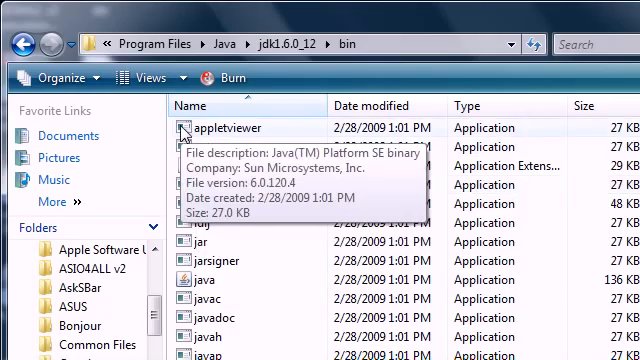
{"action": "right_click", "coordinate": [184, 128]}
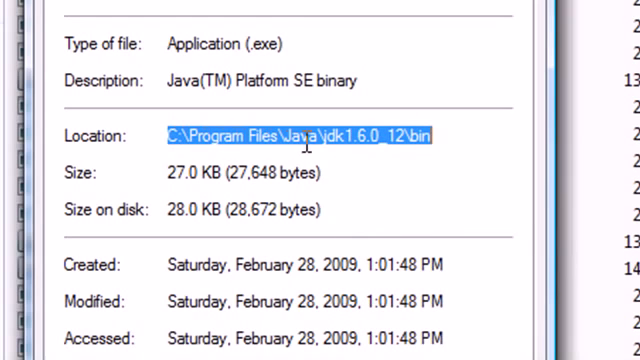
{"action": "mouse_move", "coordinate": [438, 138]}
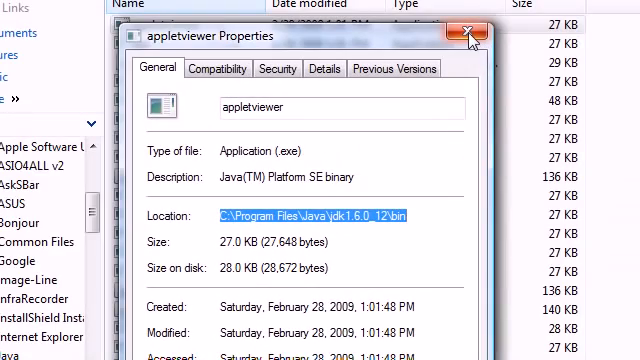
{"action": "mouse_move", "coordinate": [468, 36]}
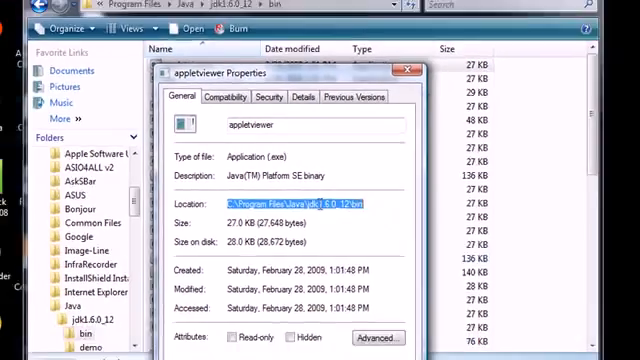
Step: Close the appletviewer properties and show the computer's System properties from the Start menu
{"action": "left_click", "coordinate": [410, 66]}
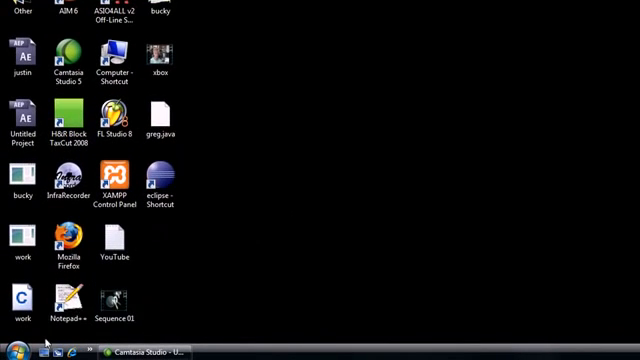
{"action": "left_click", "coordinate": [16, 352]}
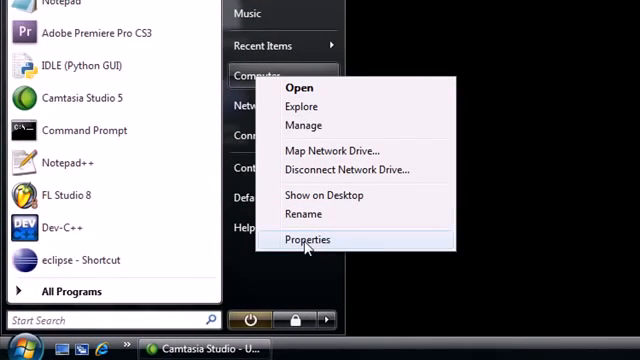
{"action": "left_click", "coordinate": [310, 240]}
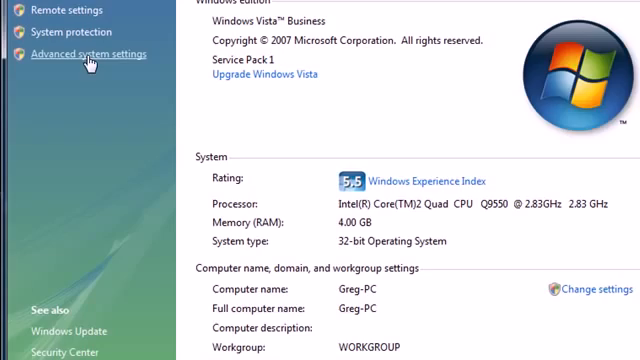
{"action": "scroll", "scroll_direction": "up", "scroll_amount": 3}
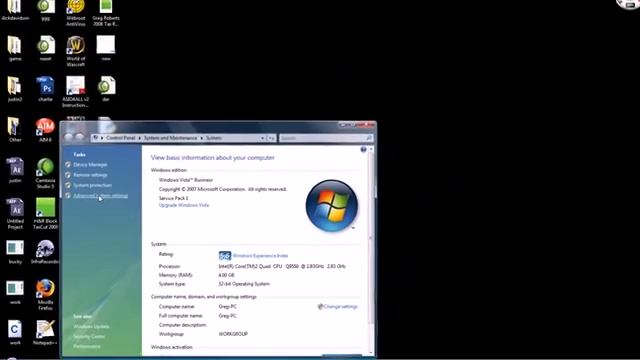
Step: Create a user variable Path set to C:\Program Files\Java\jdk1.6.0_12\bin via Environment Variables
{"action": "left_click", "coordinate": [96, 196]}
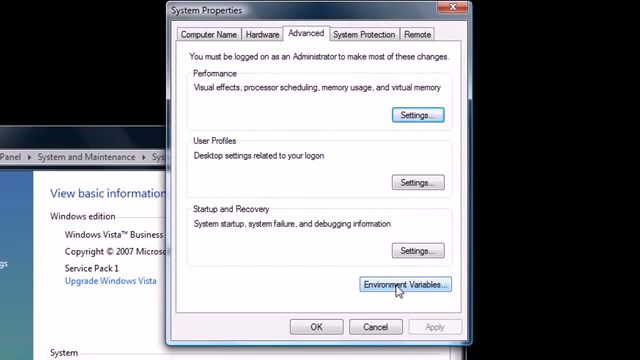
{"action": "left_click", "coordinate": [398, 286]}
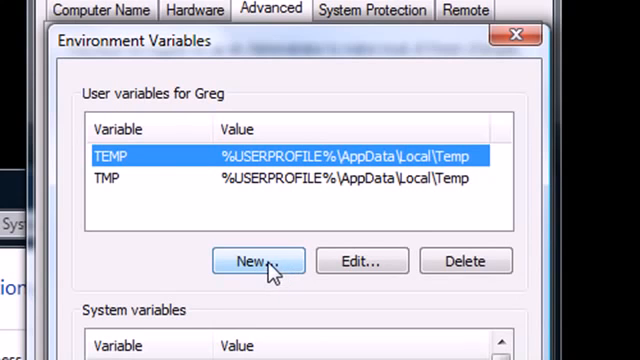
{"action": "left_click", "coordinate": [258, 260]}
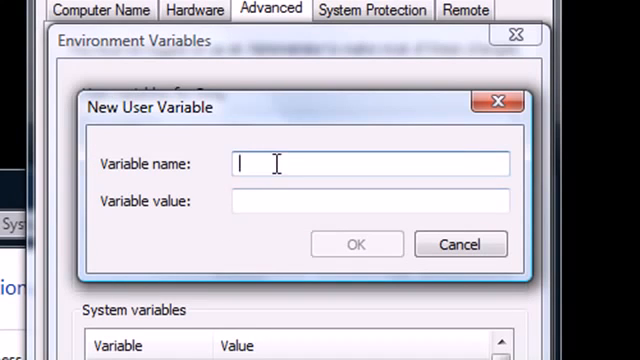
{"action": "type", "text": "Path"}
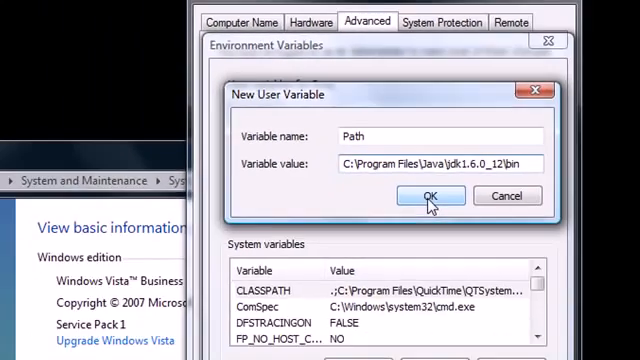
{"action": "left_click", "coordinate": [432, 196]}
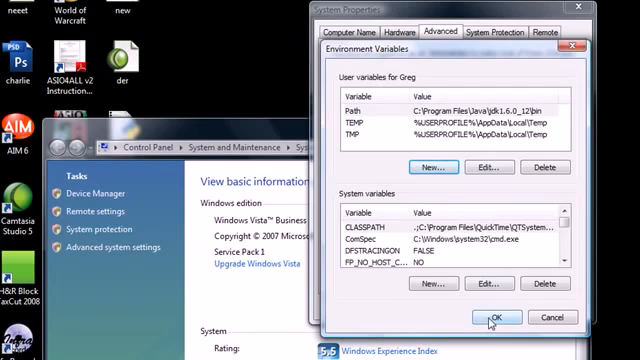
Step: Apply the variables, then run 'javac' in a new Command Prompt and see its usage options
{"action": "left_click", "coordinate": [508, 316]}
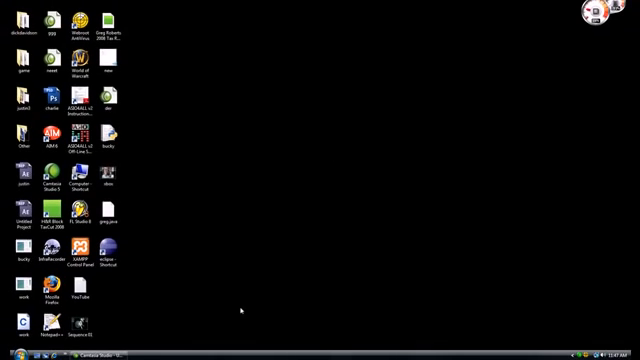
{"action": "left_click", "coordinate": [12, 348]}
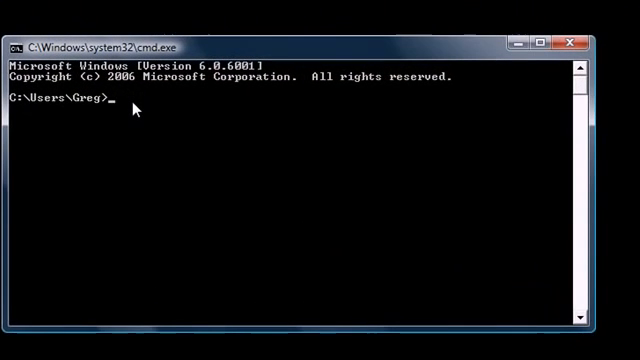
{"action": "type", "text": "javac"}
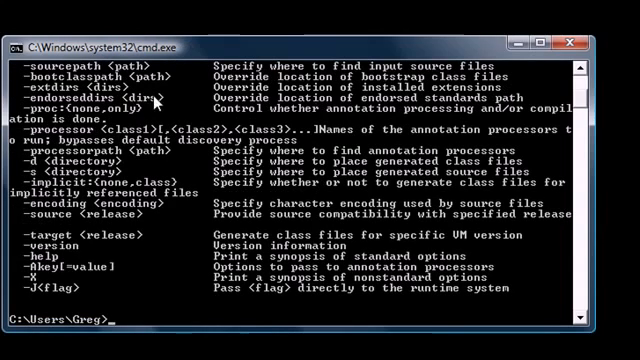
{"action": "scroll", "scroll_direction": "up", "scroll_amount": 3}
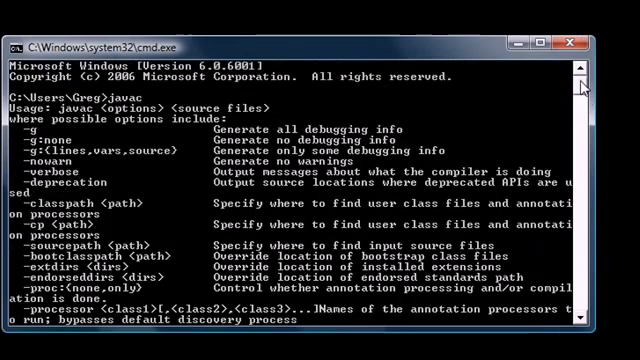